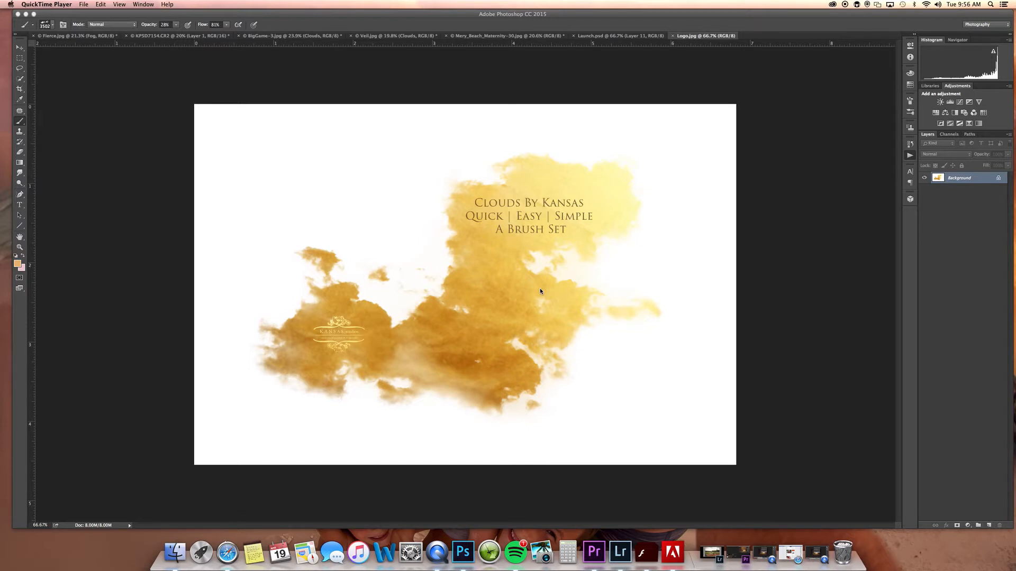
Show the brush set preview, then switch to the beach sunset photo of the woman
{"action": "left_click", "coordinate": [620, 35]}
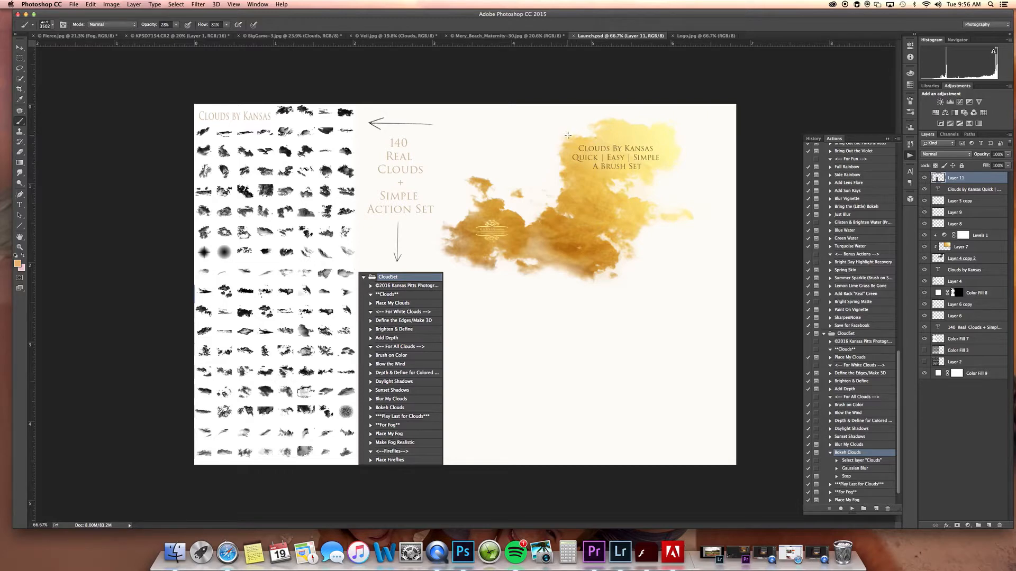
{"action": "left_click", "coordinate": [506, 36]}
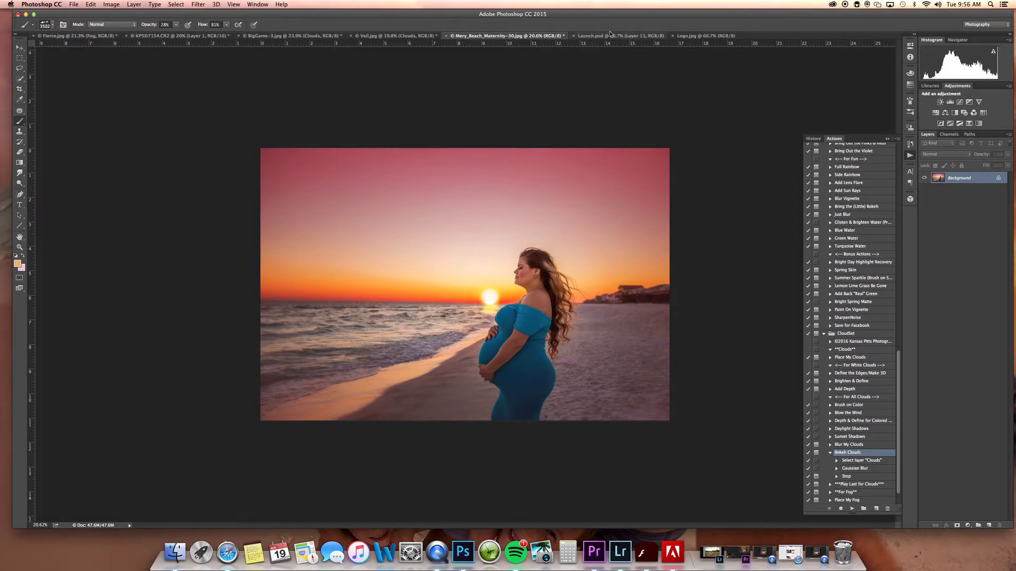
Run Place My Clouds, dismiss its message, and stamp soft clouds into the pink sky
{"action": "left_click", "coordinate": [850, 356]}
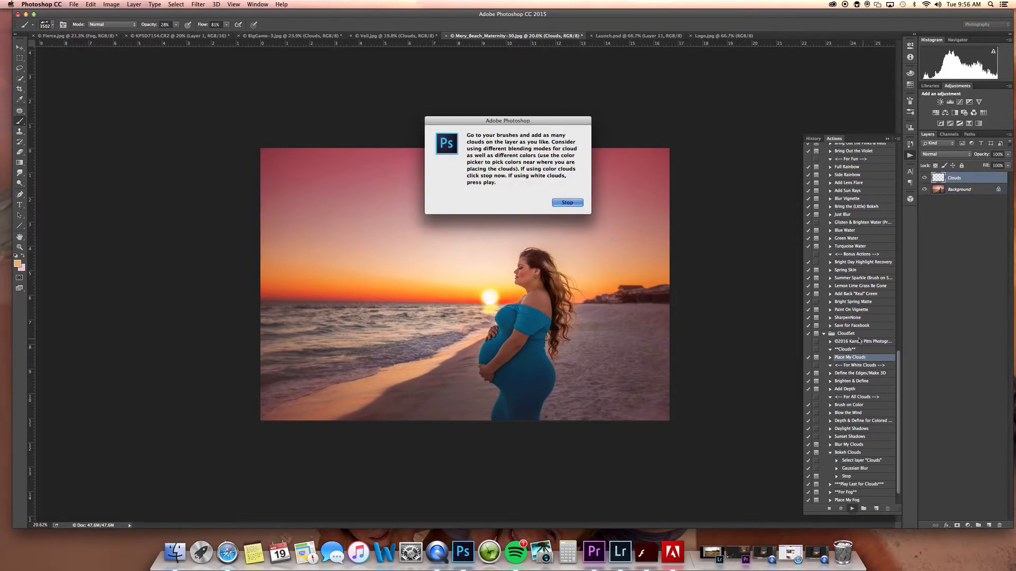
{"action": "left_click", "coordinate": [567, 202]}
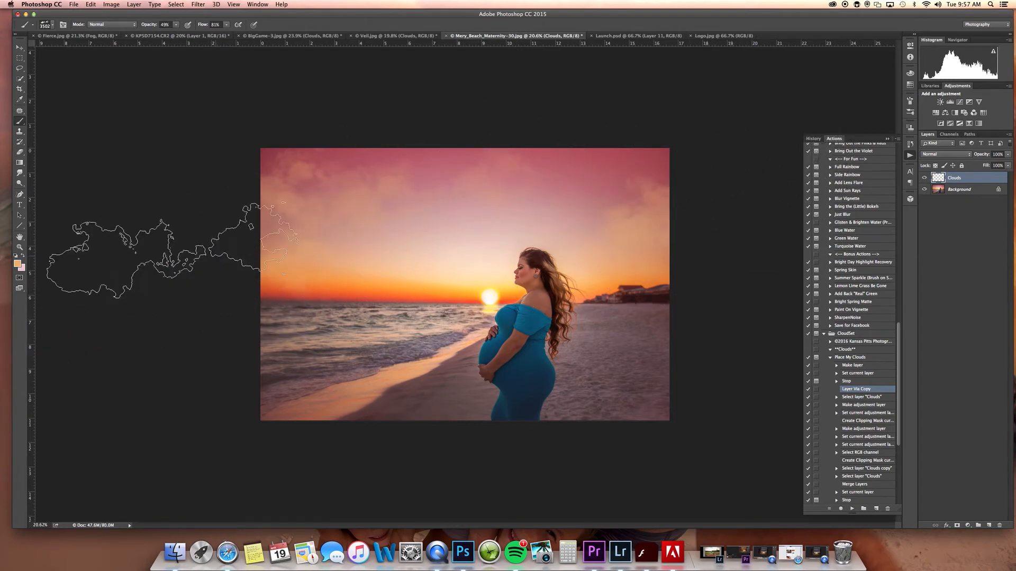
{"action": "left_click", "coordinate": [47, 25]}
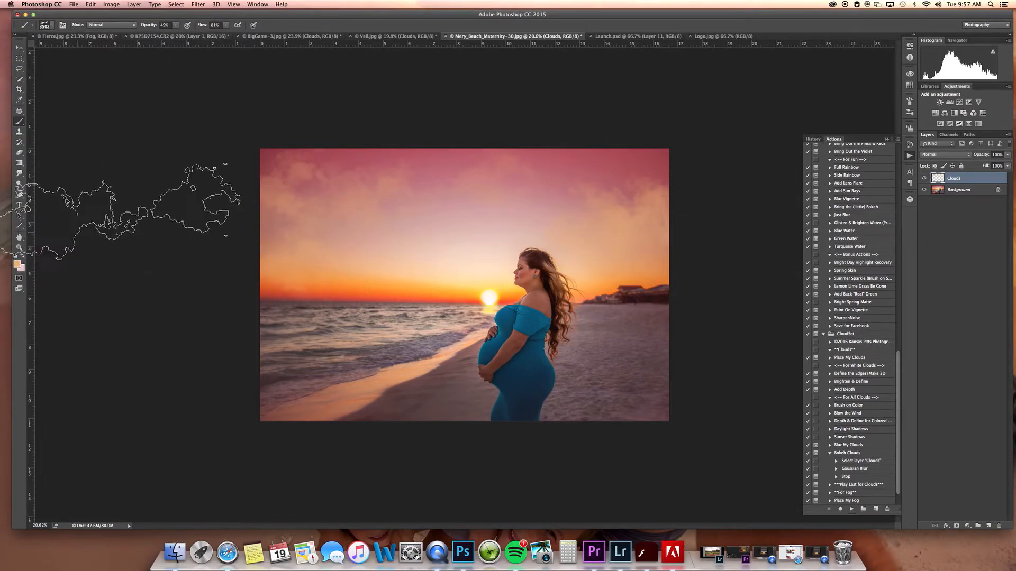
{"action": "scroll", "scroll_direction": "down", "scroll_amount": 3}
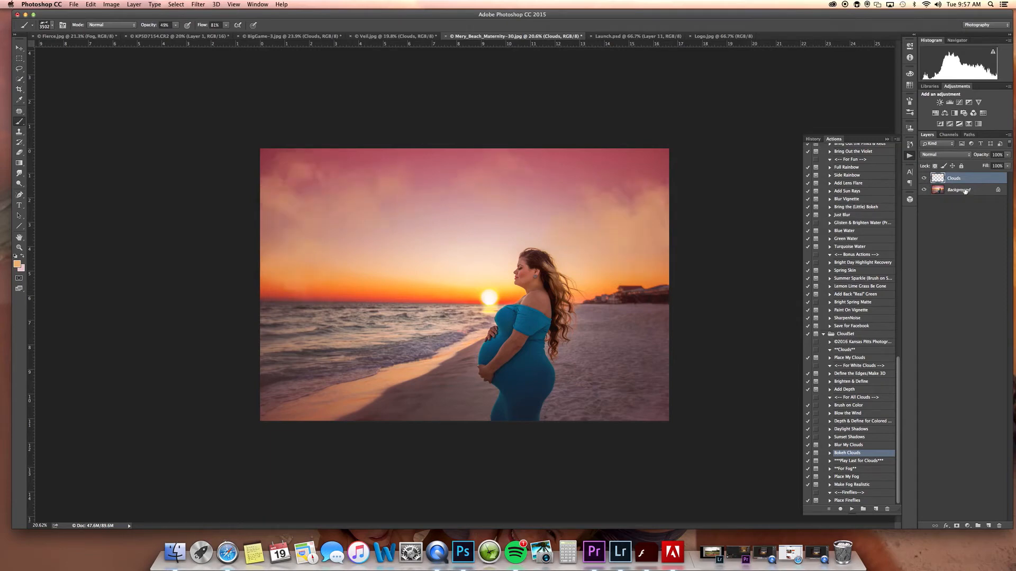
Blend the Clouds layer in Hard Light at 81% opacity and paint a cloud in the upper-left sky
{"action": "left_click", "coordinate": [942, 155]}
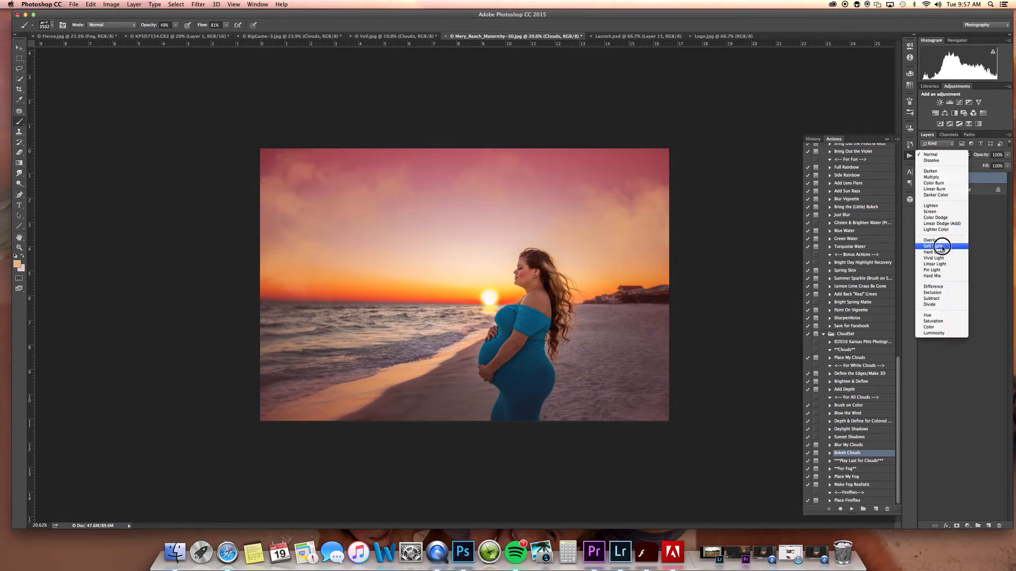
{"action": "left_click", "coordinate": [934, 252]}
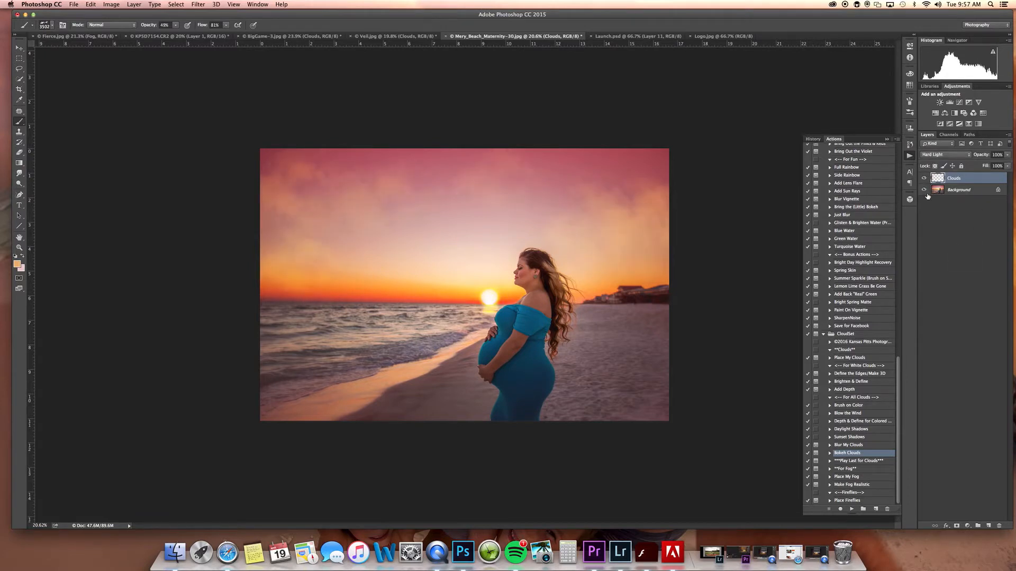
{"action": "mouse_move", "coordinate": [923, 189]}
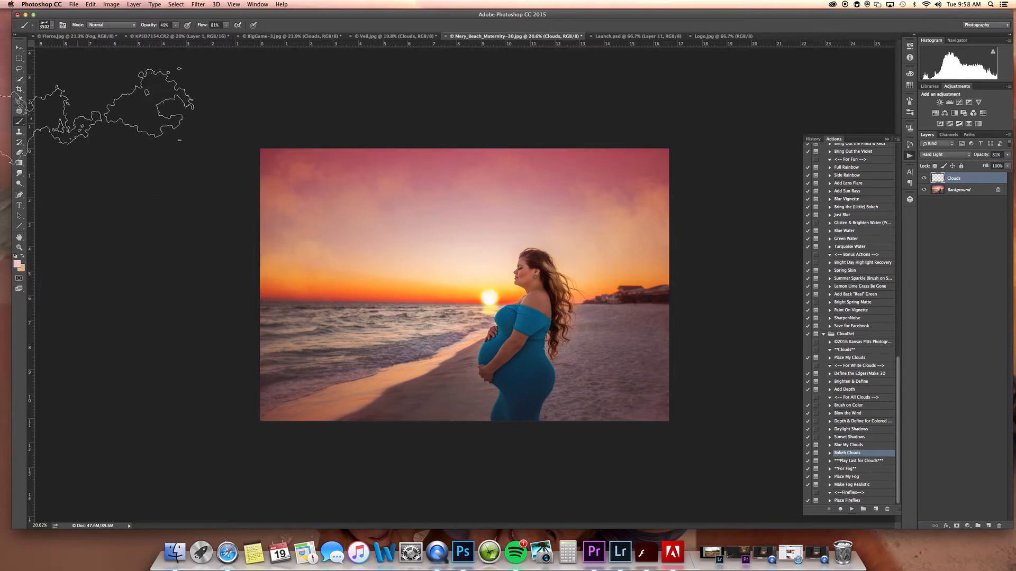
{"action": "left_click", "coordinate": [52, 24]}
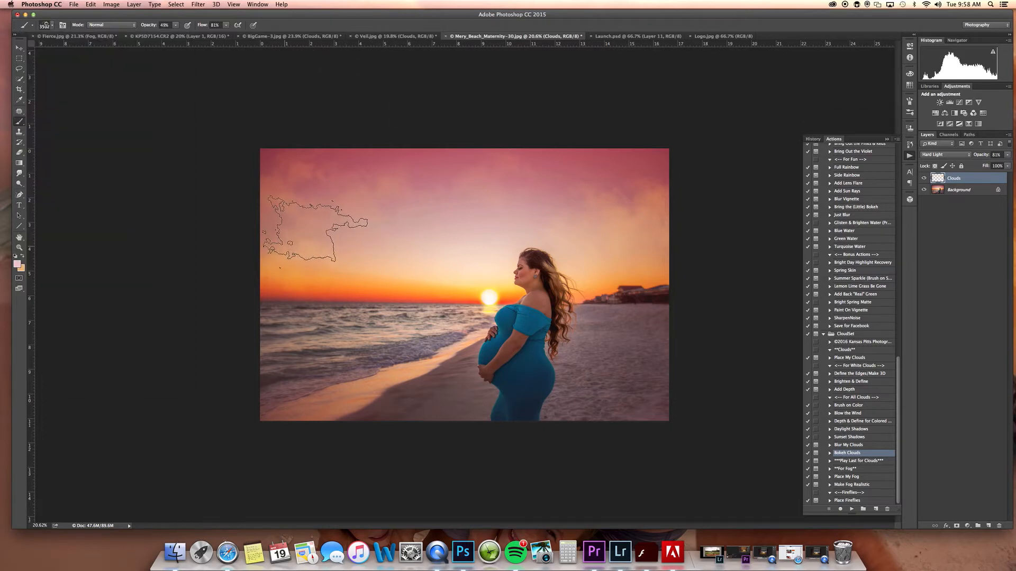
{"action": "left_click_drag", "start_coordinate": [314, 223], "coordinate": [629, 181]}
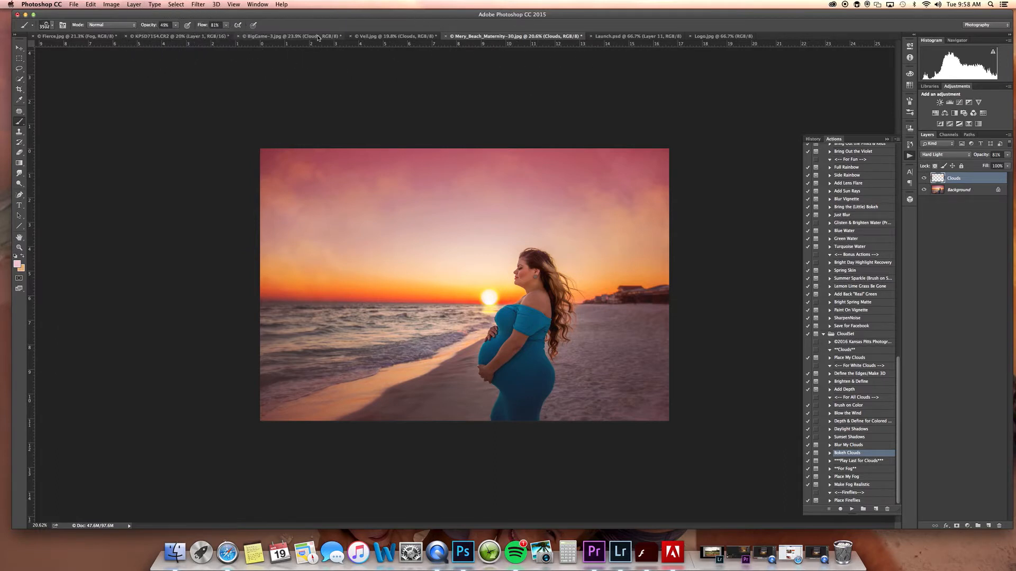
On the Fierce.jpg forest portrait, run Place My Fog and paint mist around the girl
{"action": "left_click", "coordinate": [286, 36]}
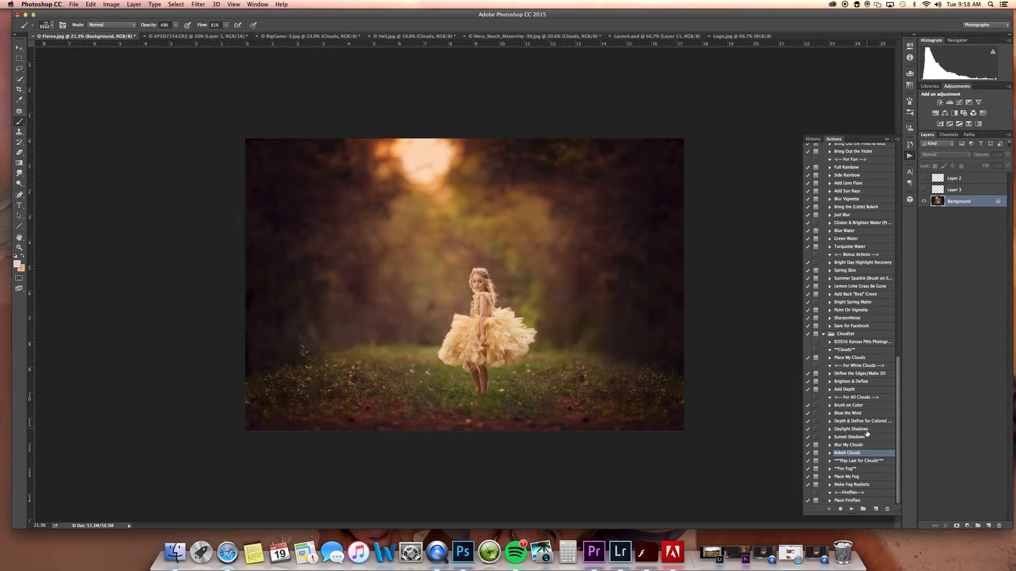
{"action": "left_click", "coordinate": [848, 477]}
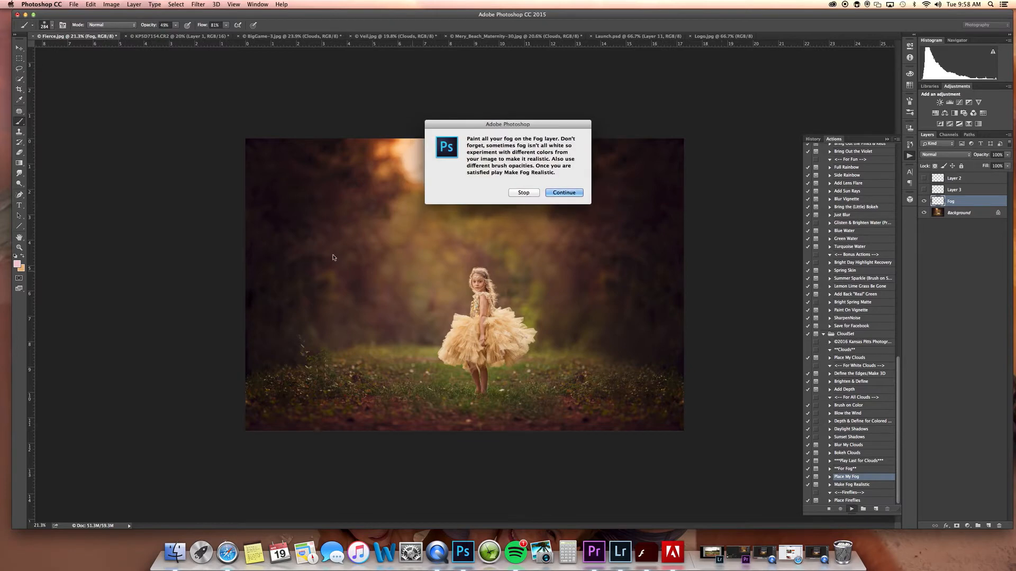
{"action": "left_click", "coordinate": [563, 193]}
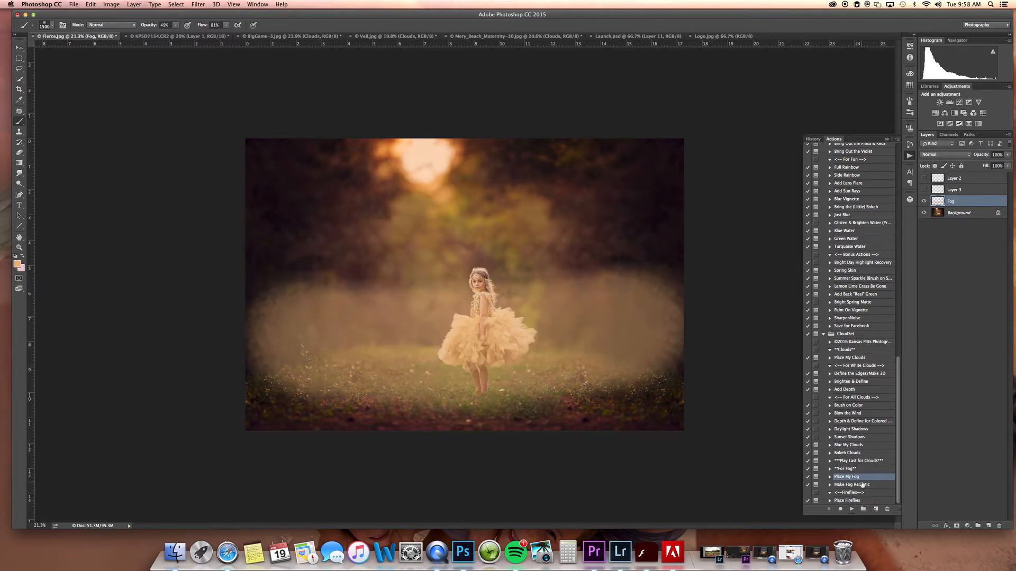
Run Make Fog Realistic and continue past its blur message
{"action": "left_click", "coordinate": [851, 484]}
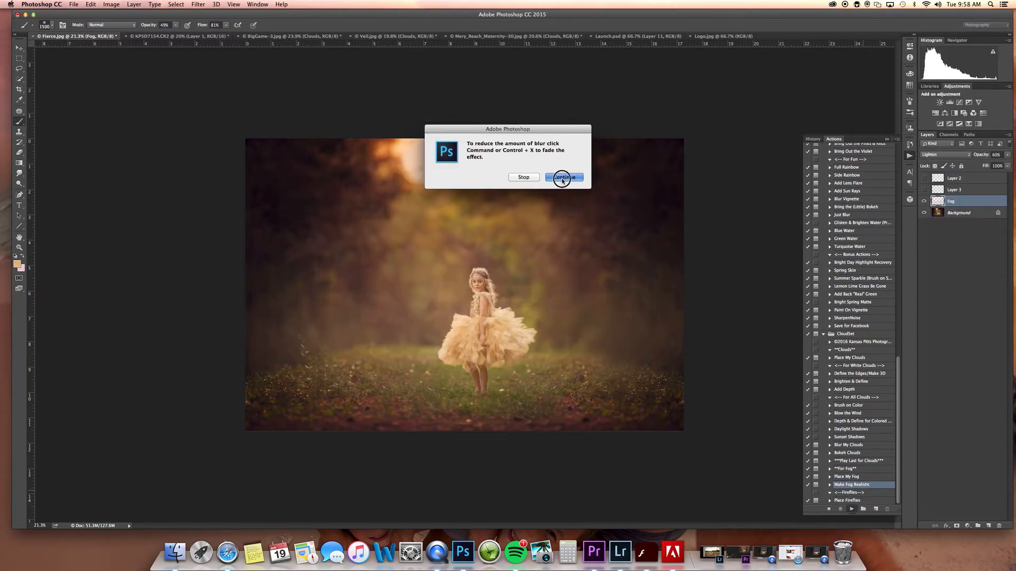
{"action": "left_click", "coordinate": [562, 178]}
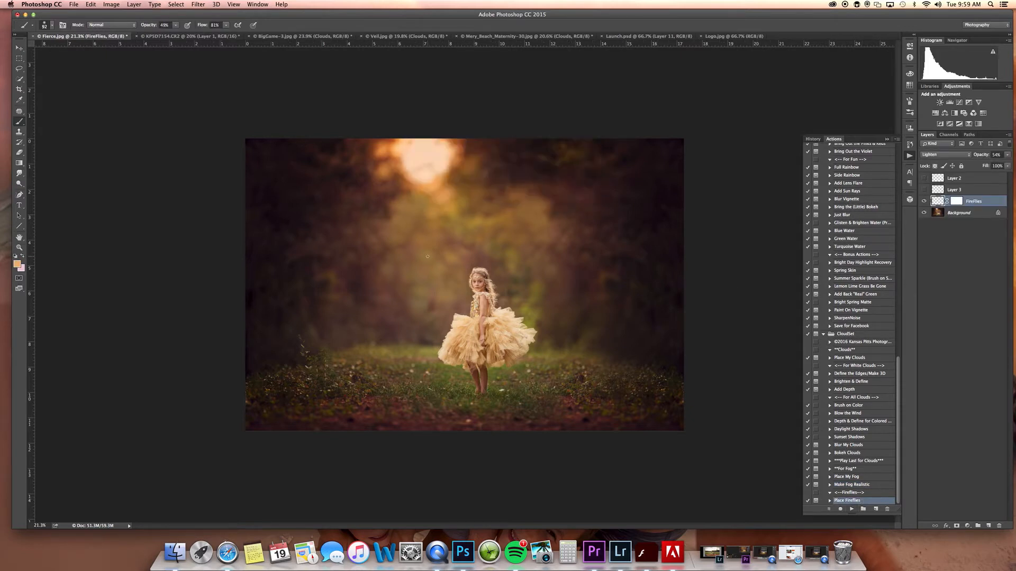
{"action": "mouse_move", "coordinate": [396, 255]}
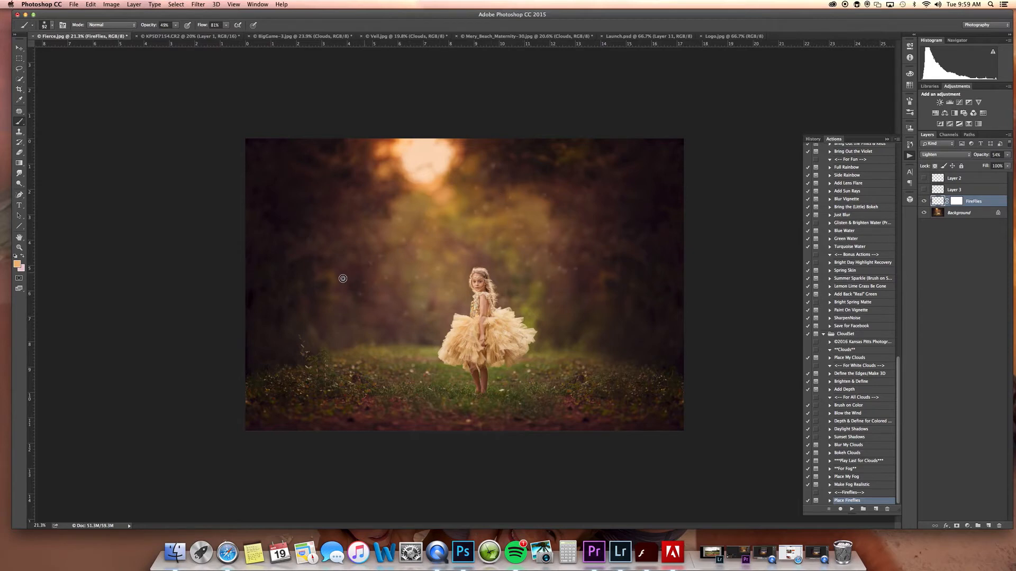
Blend the Fireflies layer in Soft Light and raise its opacity
{"action": "left_click", "coordinate": [946, 154]}
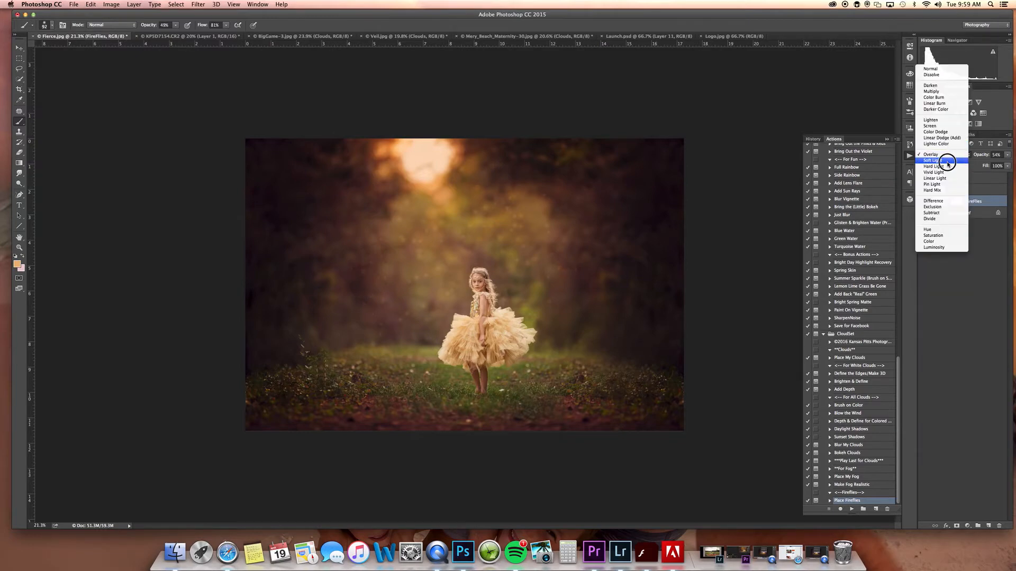
{"action": "left_click", "coordinate": [932, 160]}
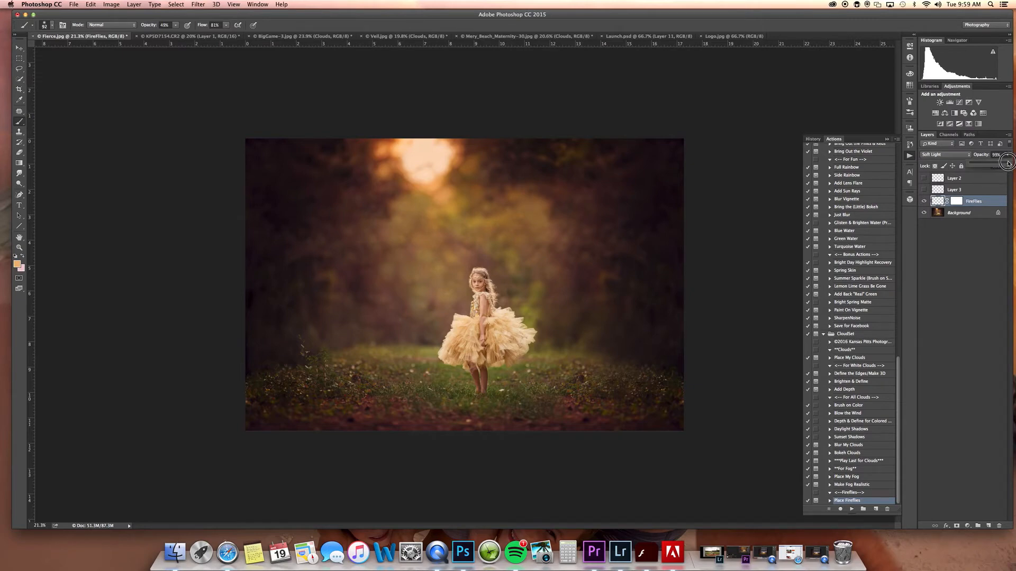
{"action": "left_click", "coordinate": [942, 155]}
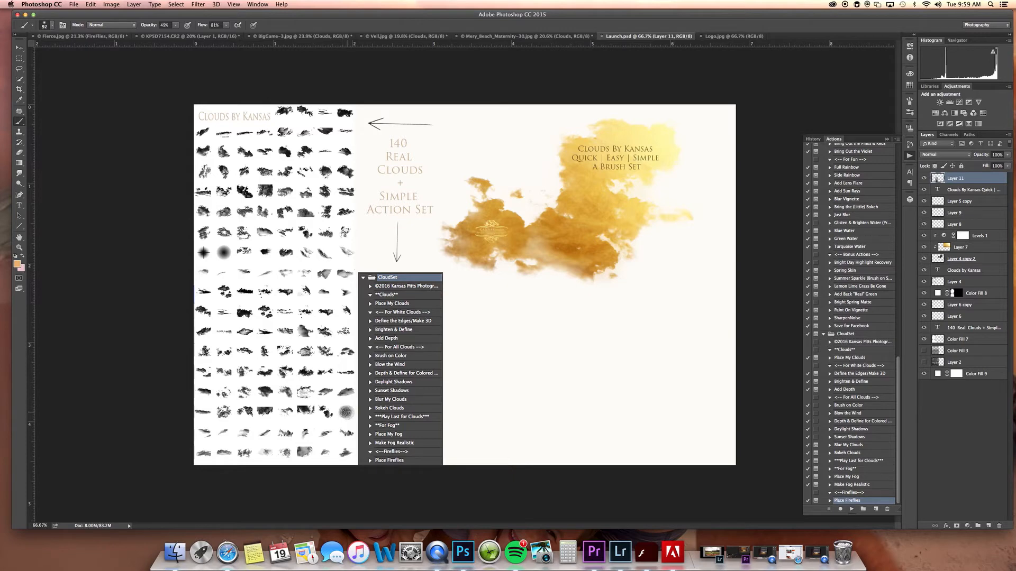
{"action": "mouse_move", "coordinate": [309, 123]}
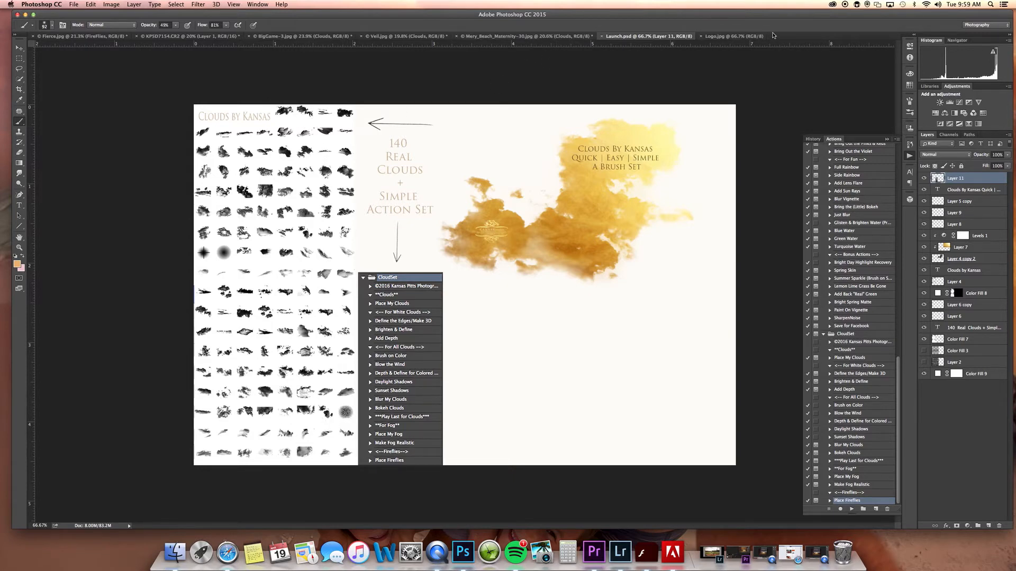
Start a new blank transparent document and bring up the fill and adjustment layer choices
{"action": "left_click", "coordinate": [525, 36]}
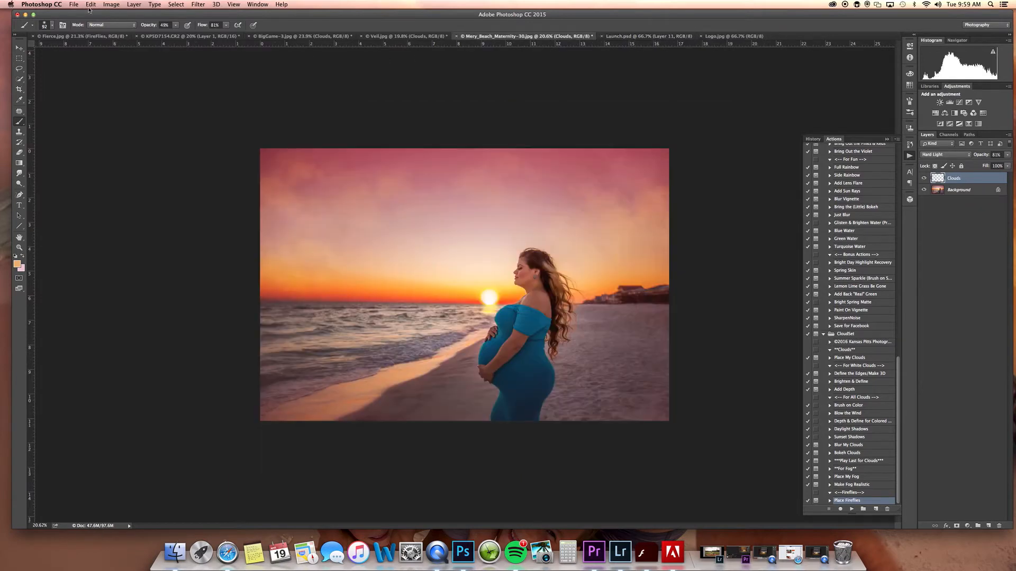
{"action": "left_click", "coordinate": [73, 5]}
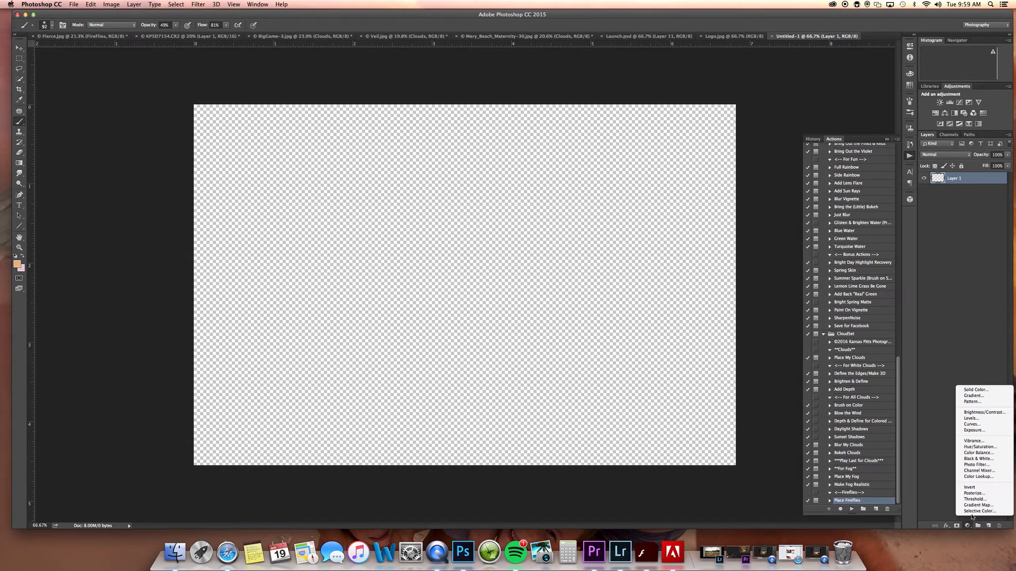
Add a blue Solid Color fill layer and an empty layer above it
{"action": "left_click", "coordinate": [974, 390]}
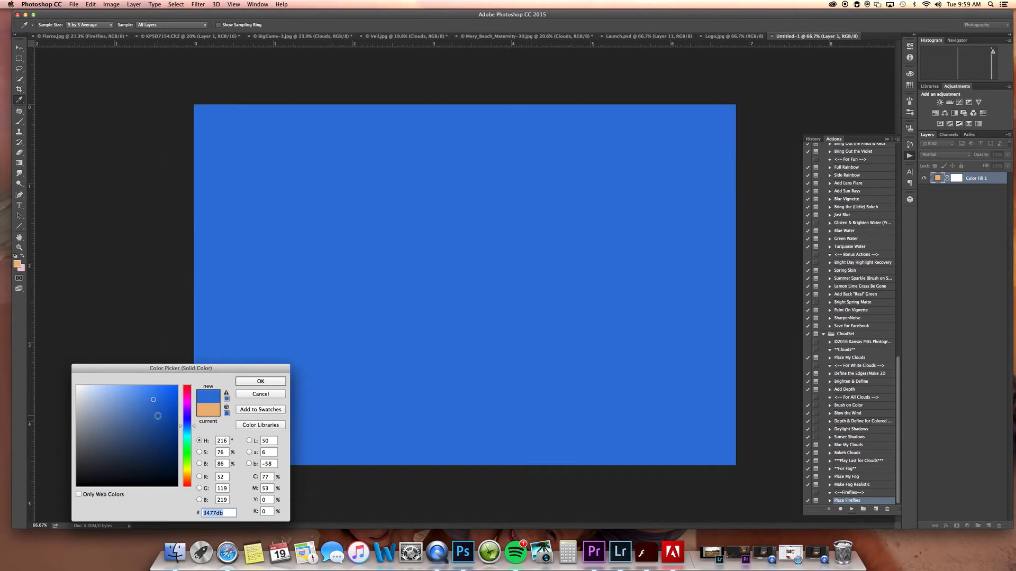
{"action": "left_click", "coordinate": [260, 381]}
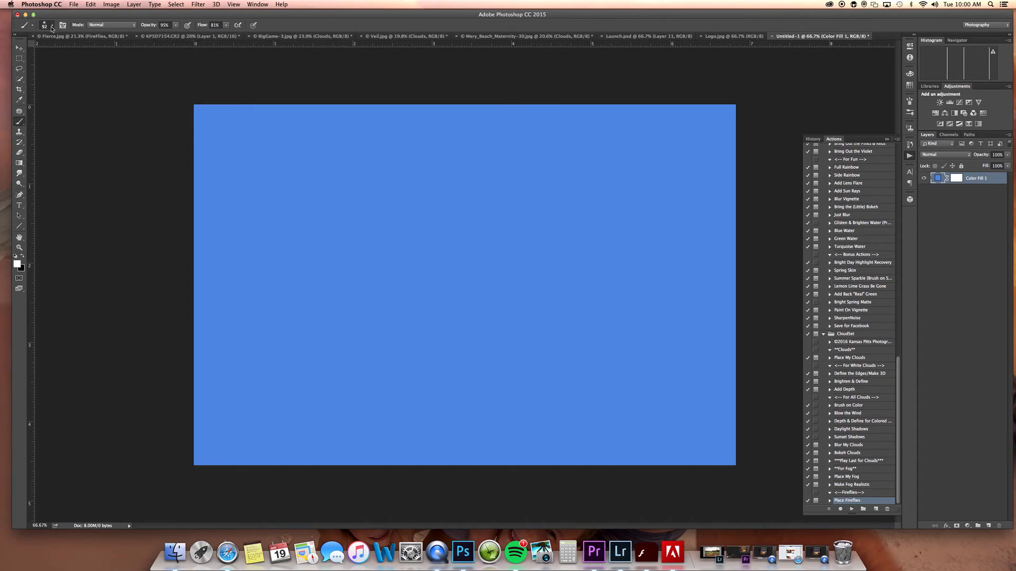
{"action": "left_click", "coordinate": [45, 24]}
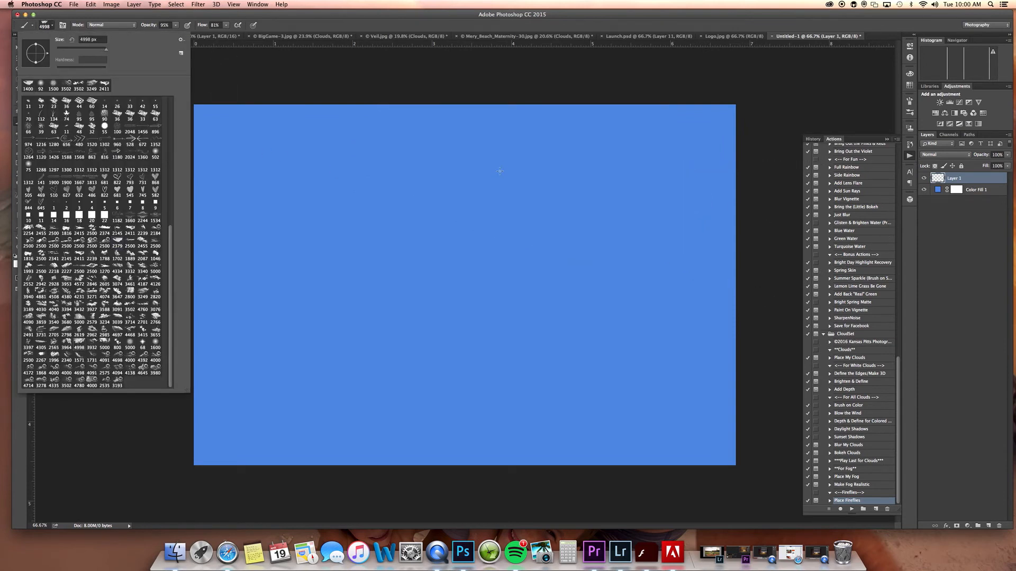
Choose a cloud brush and stamp a large white cloud across the blue canvas
{"action": "left_click", "coordinate": [463, 223]}
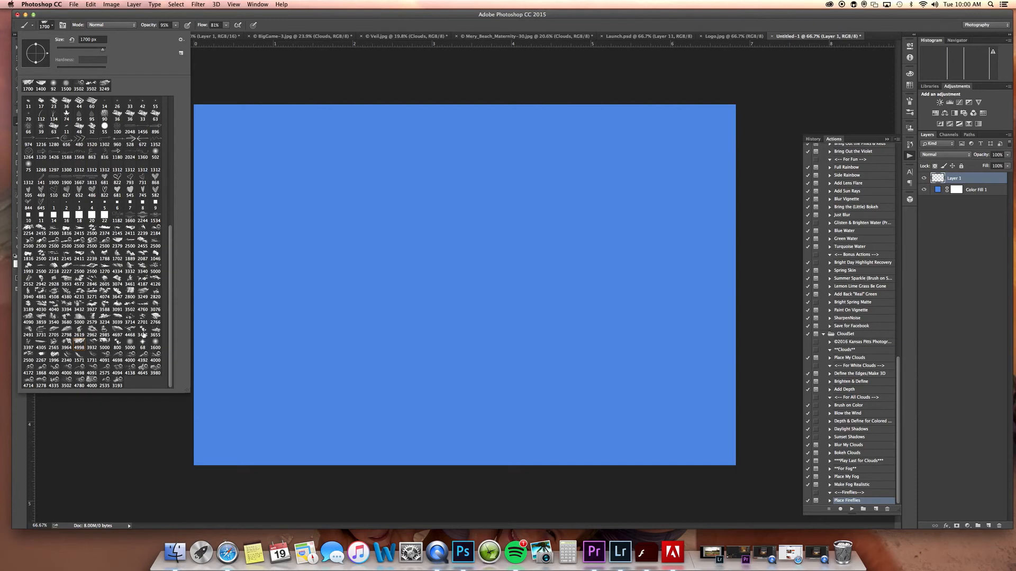
{"action": "mouse_move", "coordinate": [86, 384]}
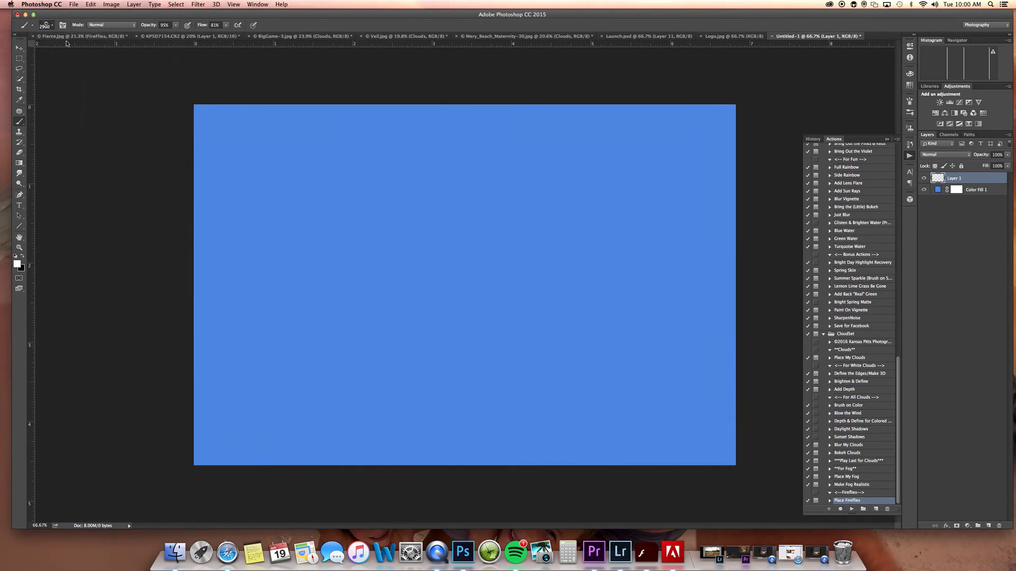
{"action": "left_click", "coordinate": [62, 24]}
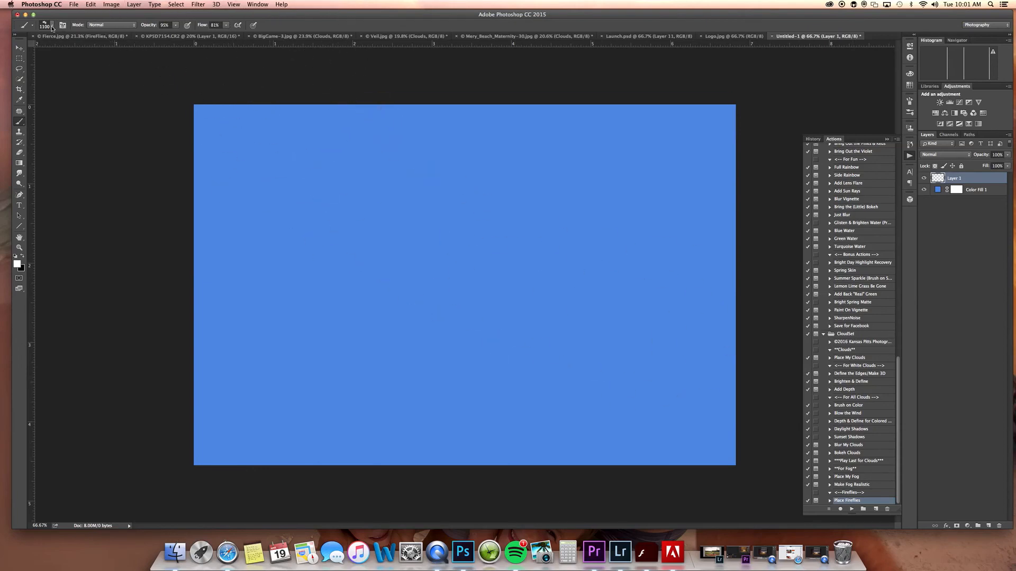
{"action": "left_click", "coordinate": [53, 24]}
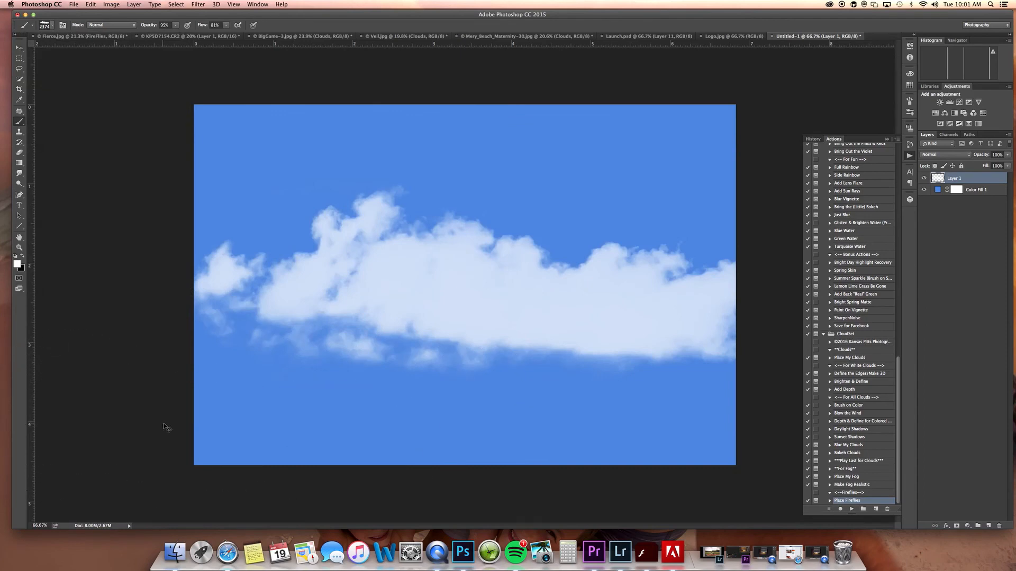
Pass the beach photo and bring up the Clouds By Kansas Logo.jpg image
{"action": "left_click", "coordinate": [525, 36]}
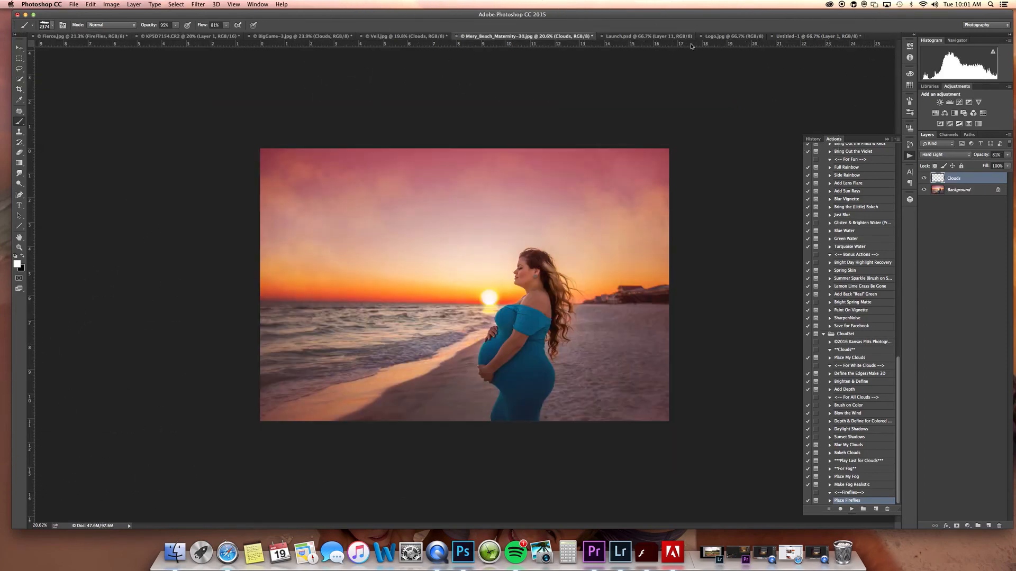
{"action": "left_click", "coordinate": [731, 36]}
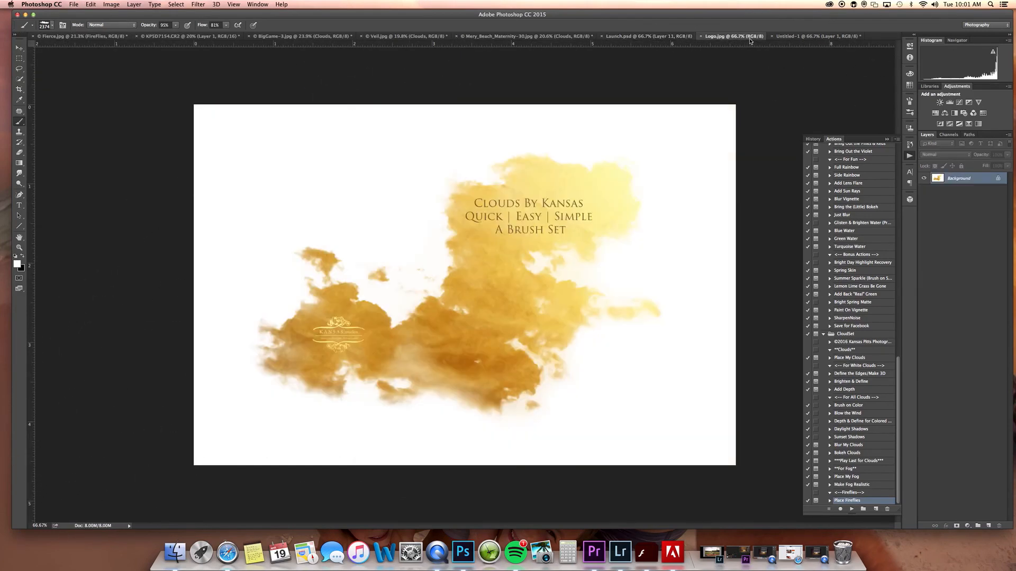
{"action": "mouse_move", "coordinate": [734, 36]}
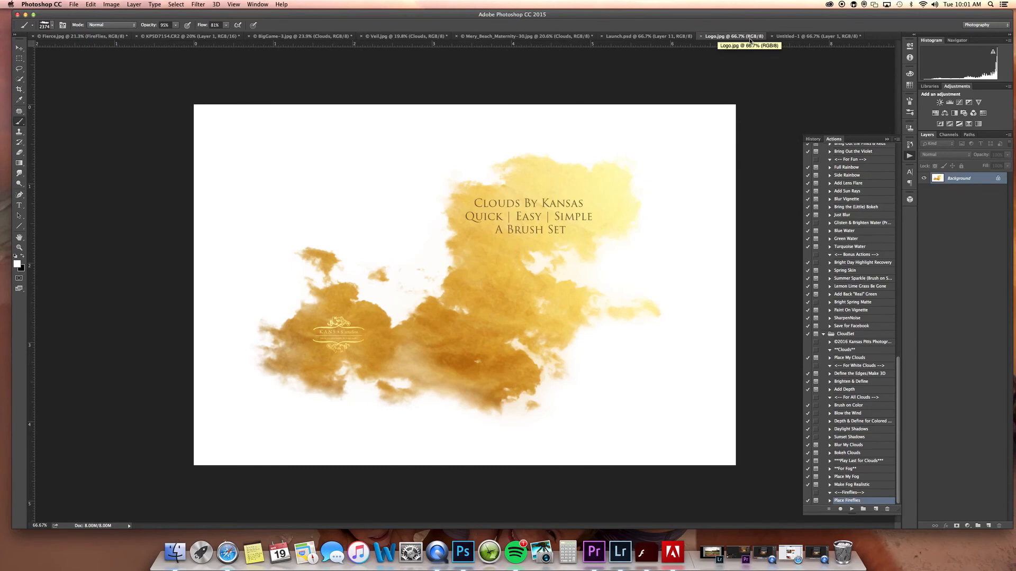